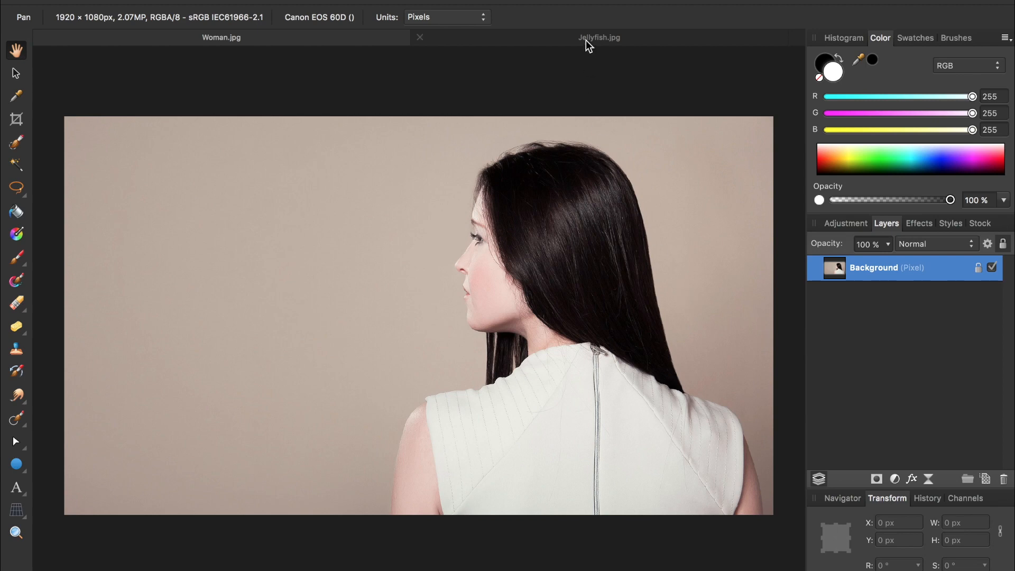
# Step: Copy the Jellyfish.jpg photo and paste it into the Woman document as a new layer
pyautogui.click(597, 37)
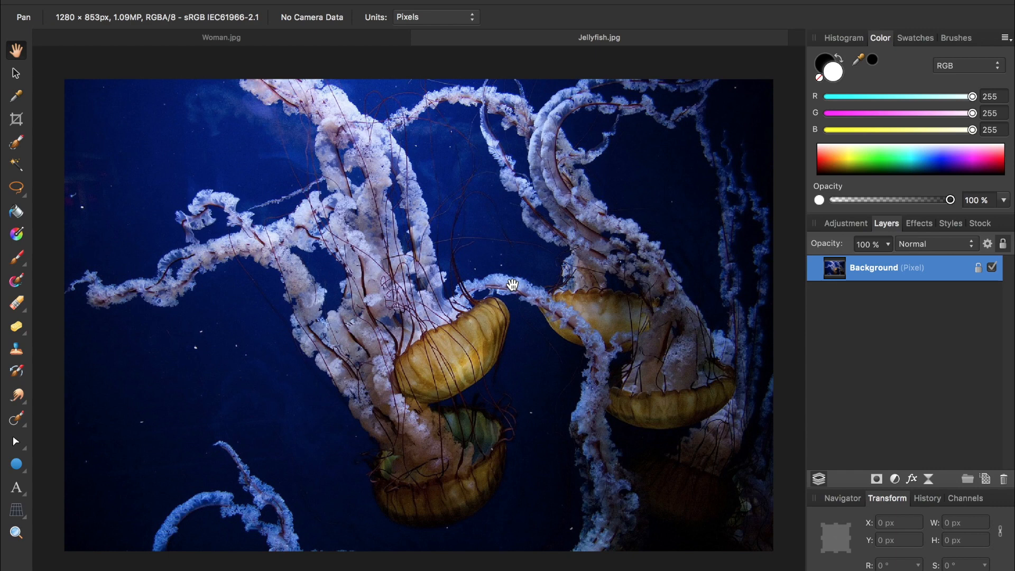
pyautogui.click(222, 37)
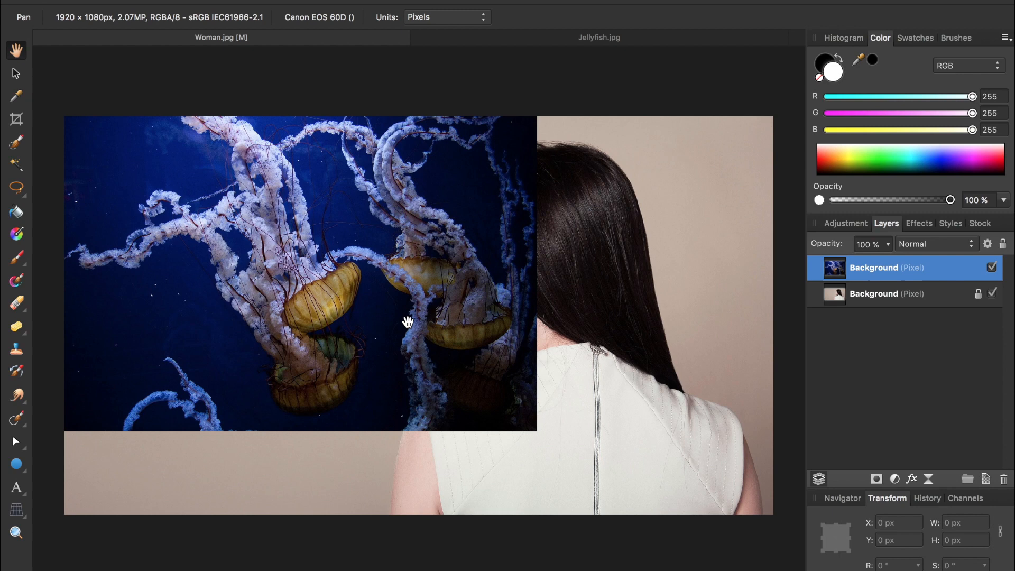
pyautogui.moveTo(824, 252)
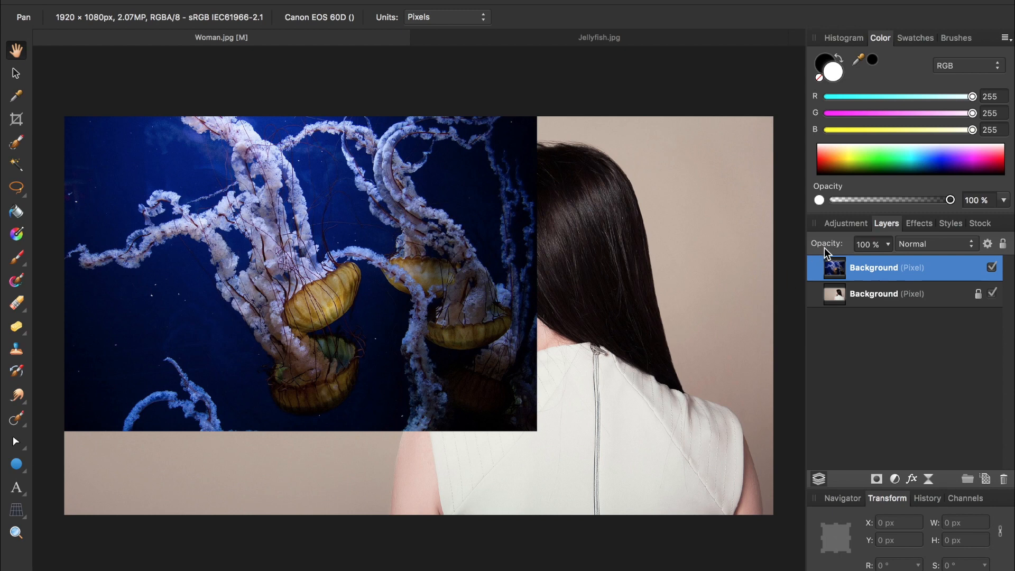
# Step: Drop the jellyfish layer's opacity to about 51%
pyautogui.moveTo(949, 199); pyautogui.dragTo(877, 200)
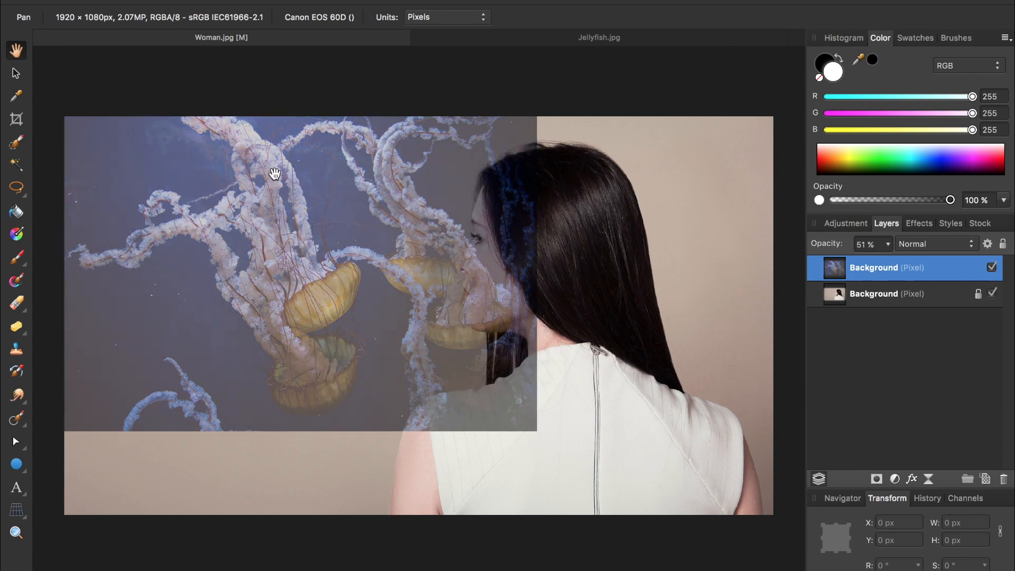
pyautogui.click(15, 73)
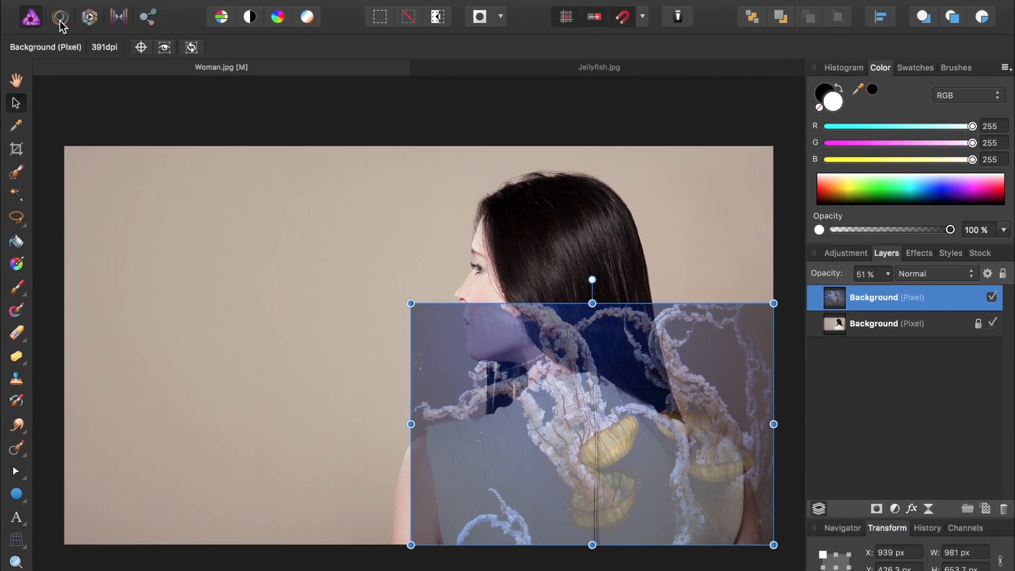
# Step: Liquify-push the jellyfish edges around her shoulder, neck and upper back, then apply
pyautogui.click(61, 17)
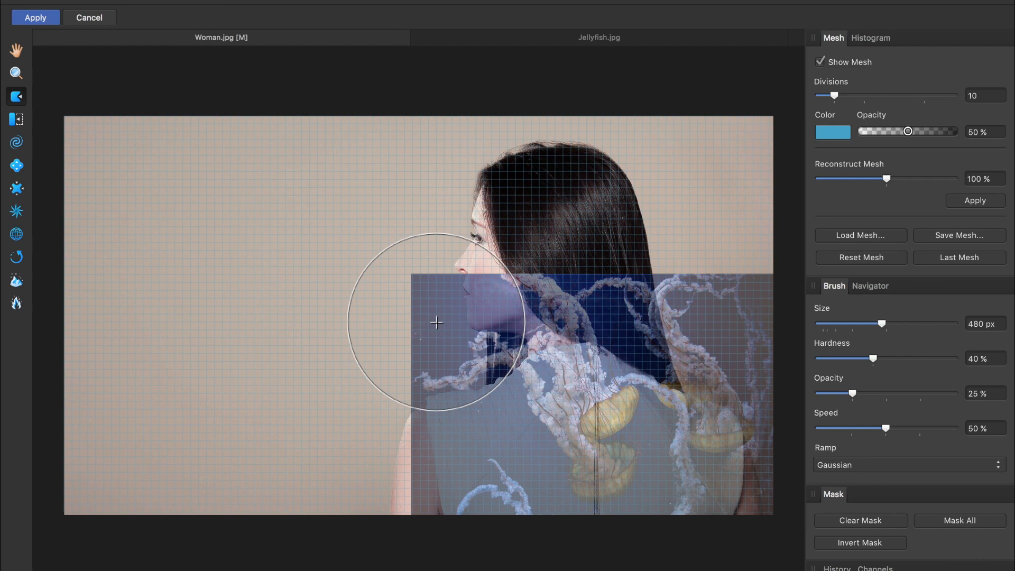
pyautogui.moveTo(437, 322); pyautogui.dragTo(470, 370)
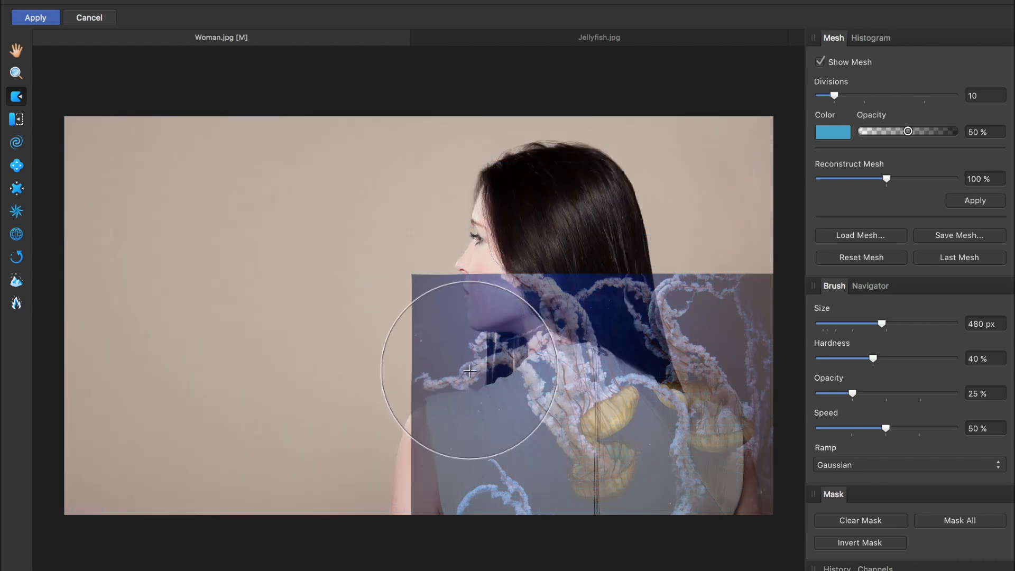
pyautogui.moveTo(471, 371); pyautogui.dragTo(534, 334)
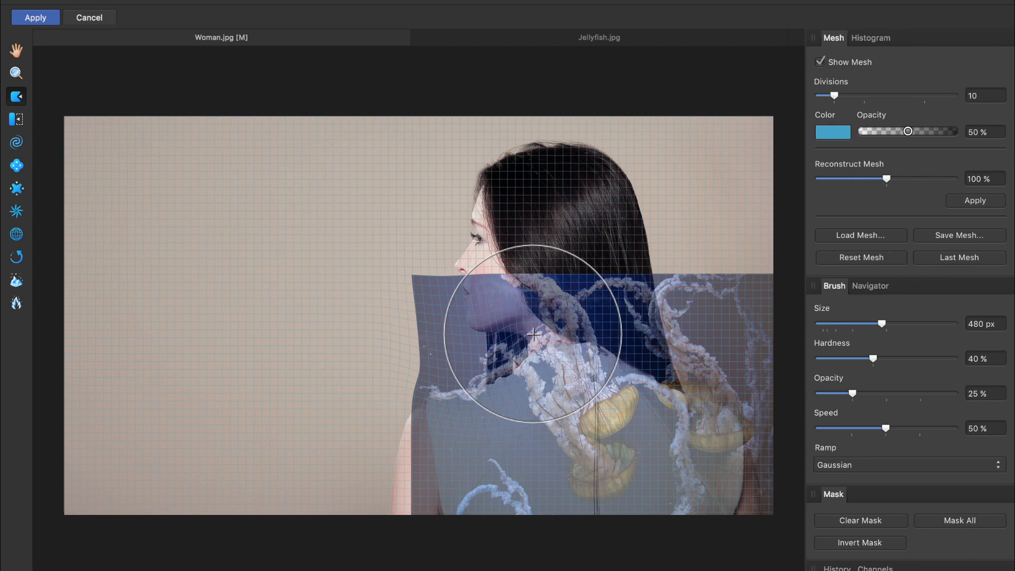
pyautogui.moveTo(534, 333); pyautogui.dragTo(575, 331)
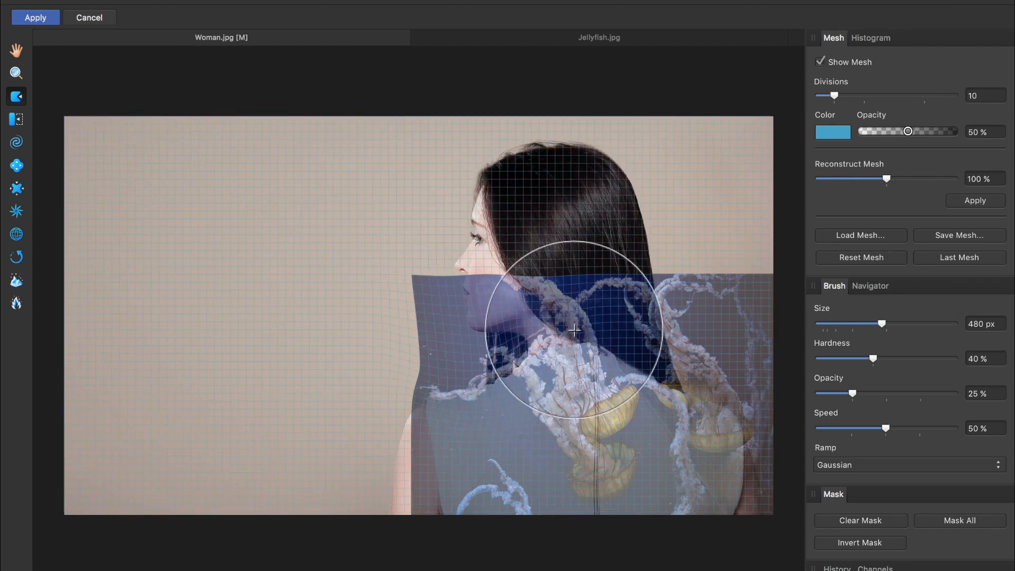
pyautogui.moveTo(574, 331); pyautogui.dragTo(612, 346)
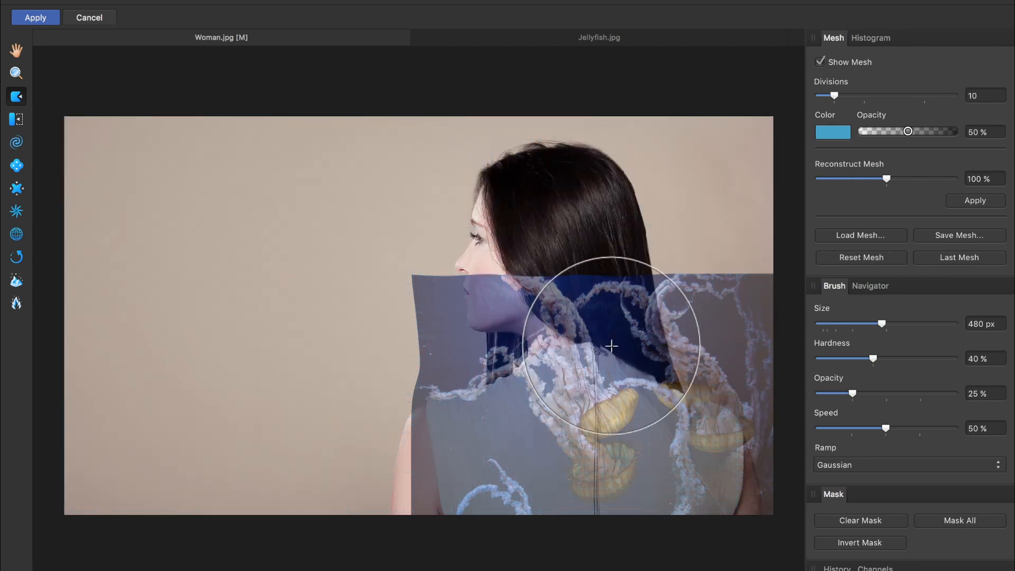
pyautogui.moveTo(611, 346); pyautogui.dragTo(676, 374)
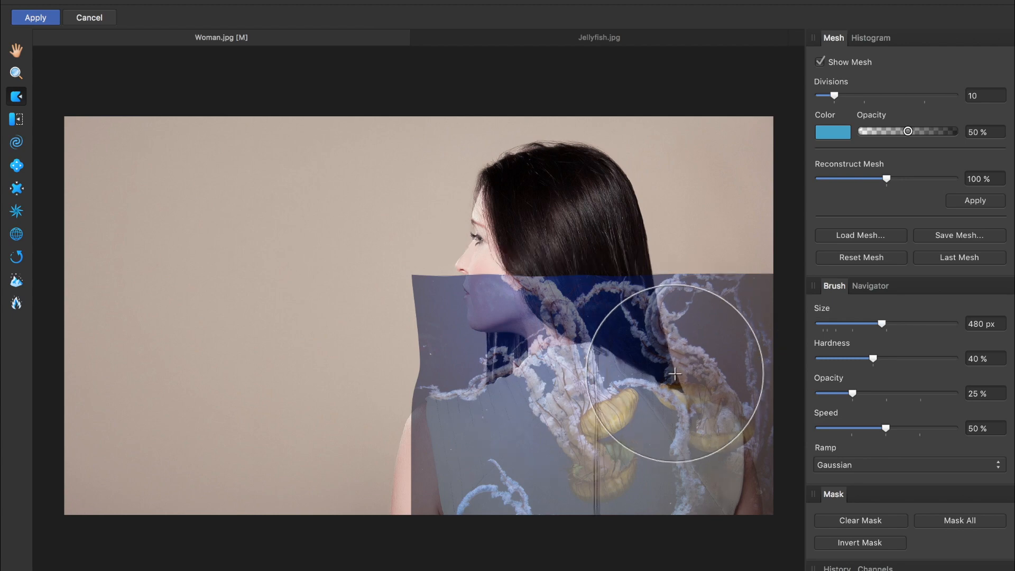
pyautogui.moveTo(675, 373); pyautogui.dragTo(405, 369)
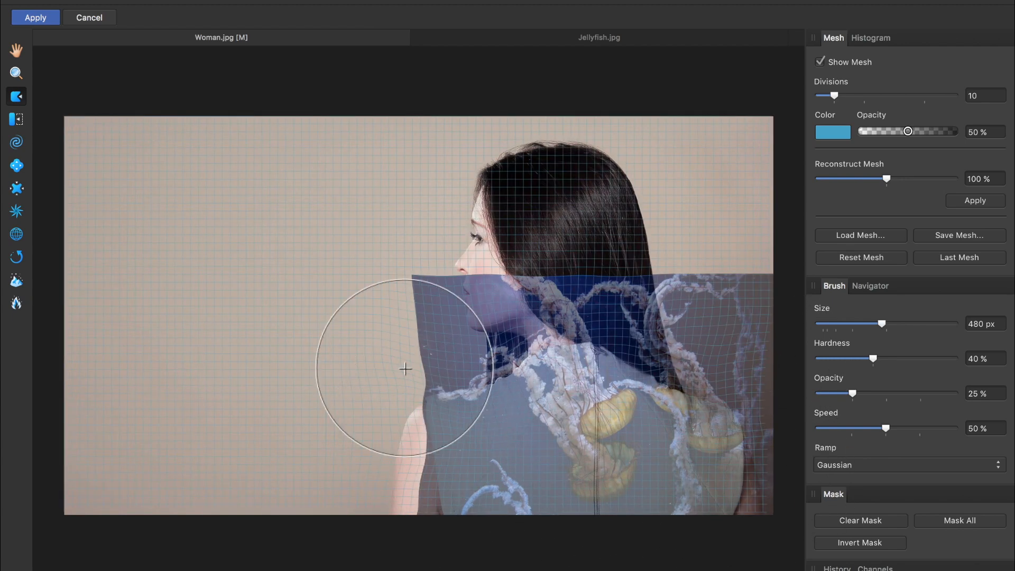
pyautogui.moveTo(404, 369); pyautogui.dragTo(492, 355)
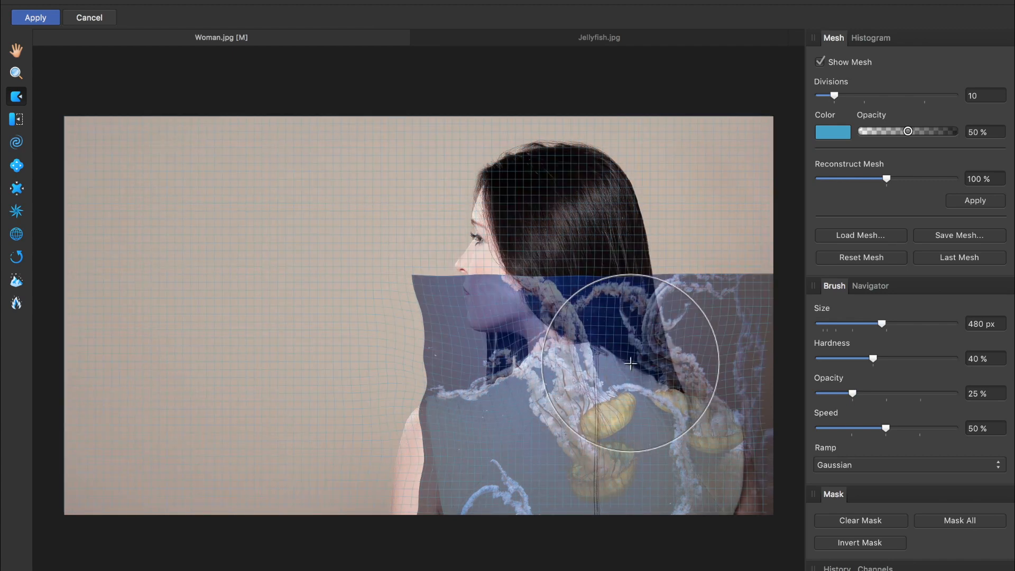
pyautogui.moveTo(221, 148)
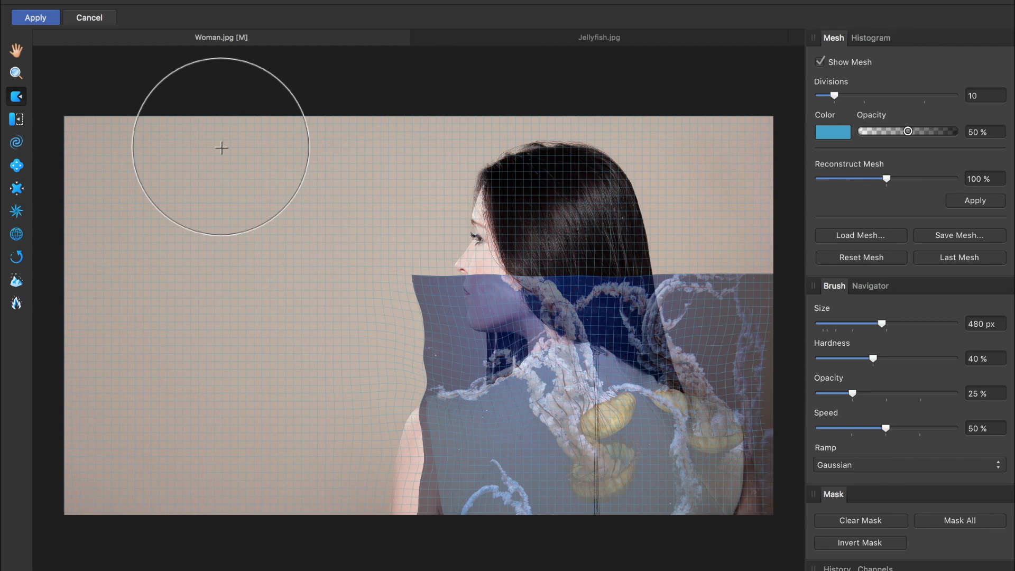
pyautogui.click(35, 18)
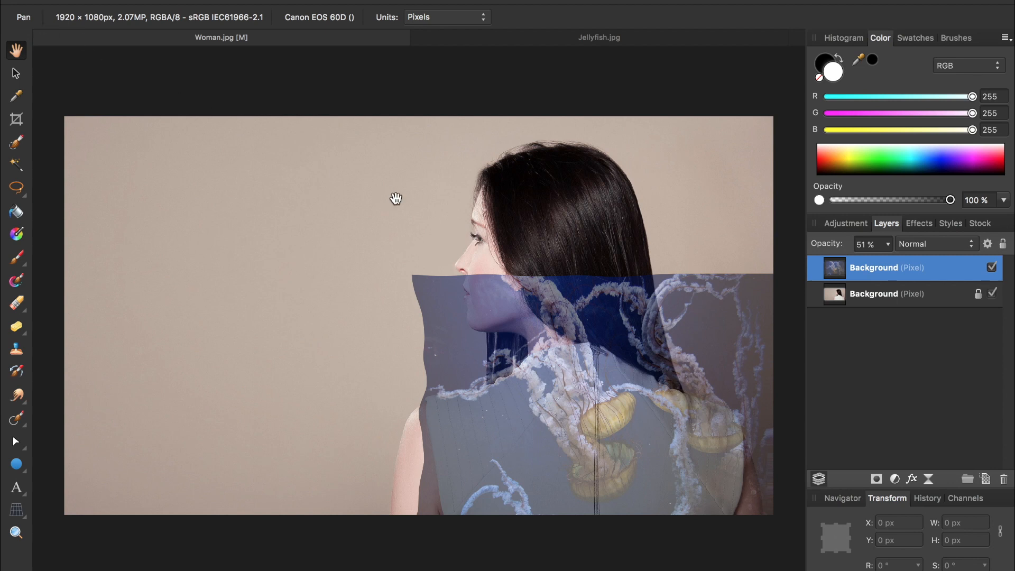
# Step: Hide the jellyfish layer and paint a Selection Brush selection over the white jacket
pyautogui.click(992, 268)
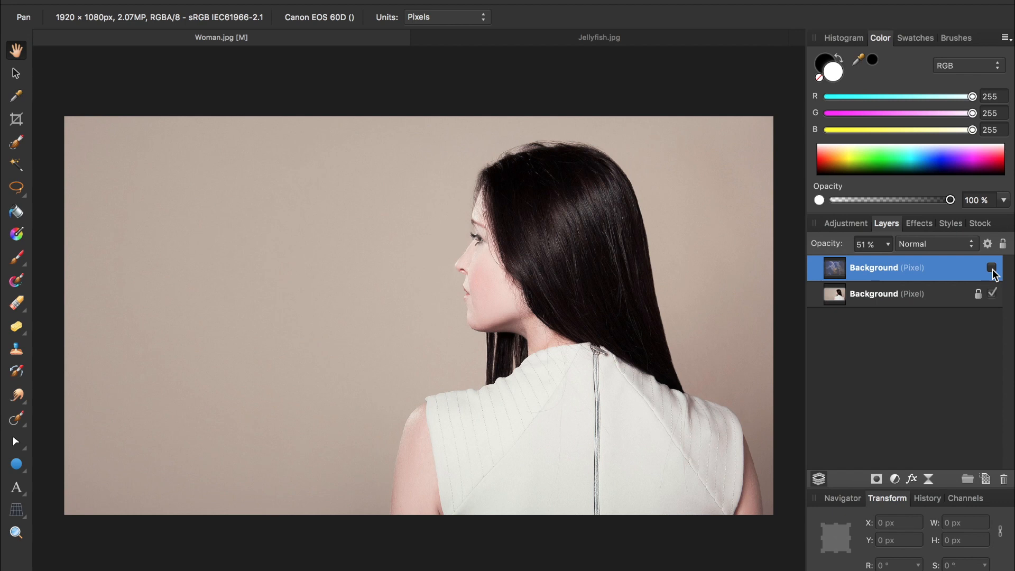
pyautogui.click(887, 293)
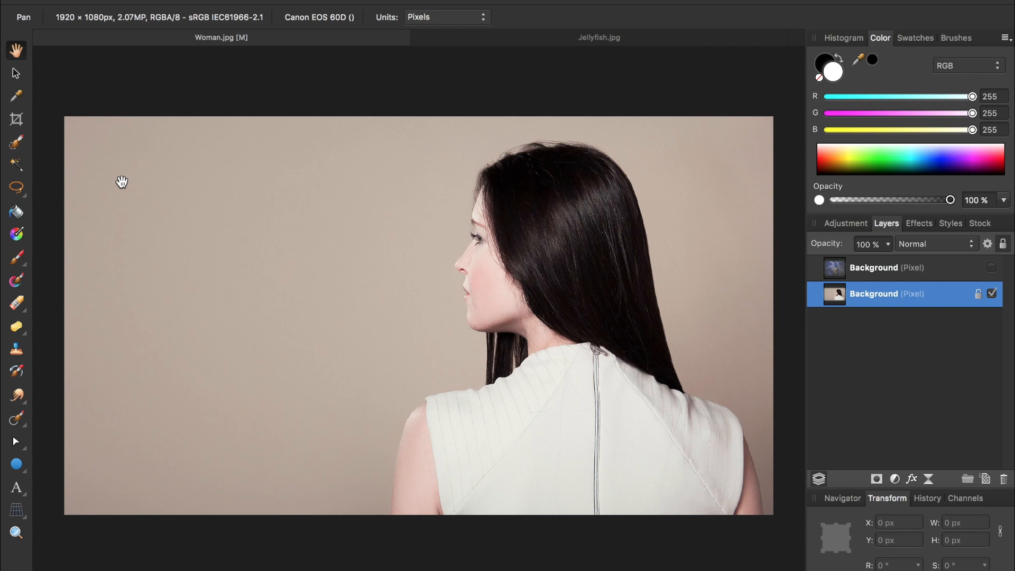
pyautogui.click(15, 142)
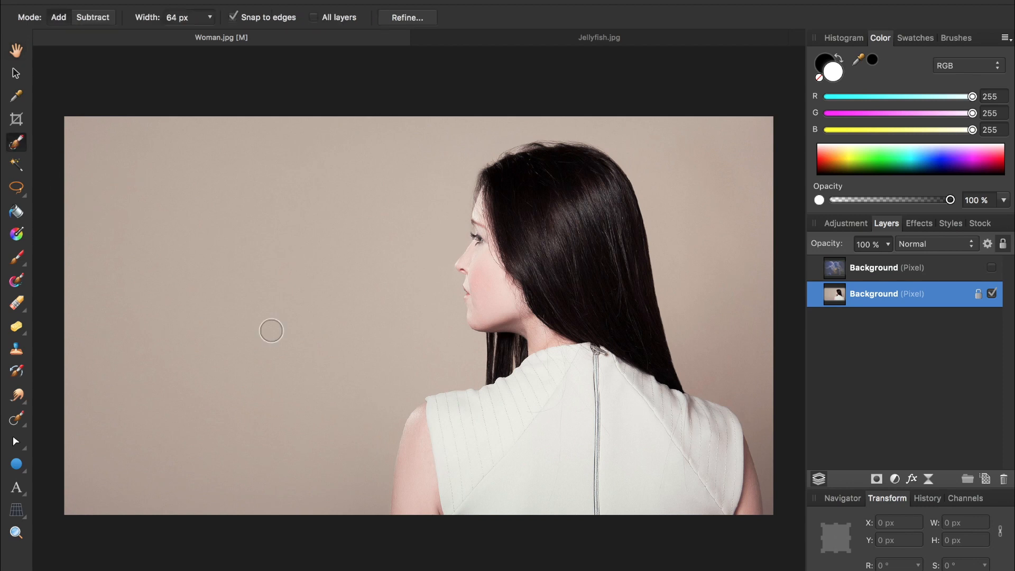
pyautogui.moveTo(270, 330); pyautogui.dragTo(564, 411)
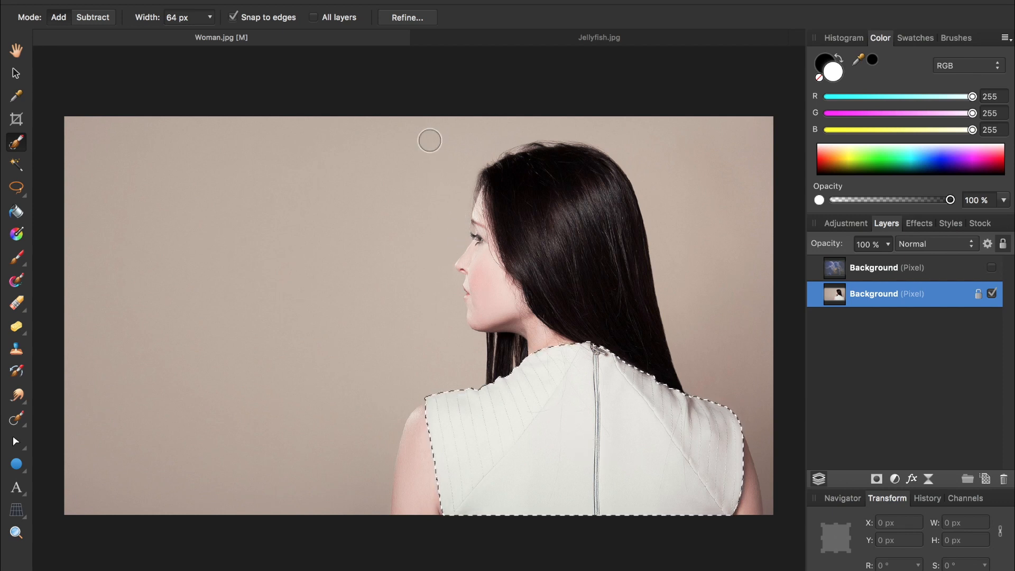
pyautogui.click(406, 17)
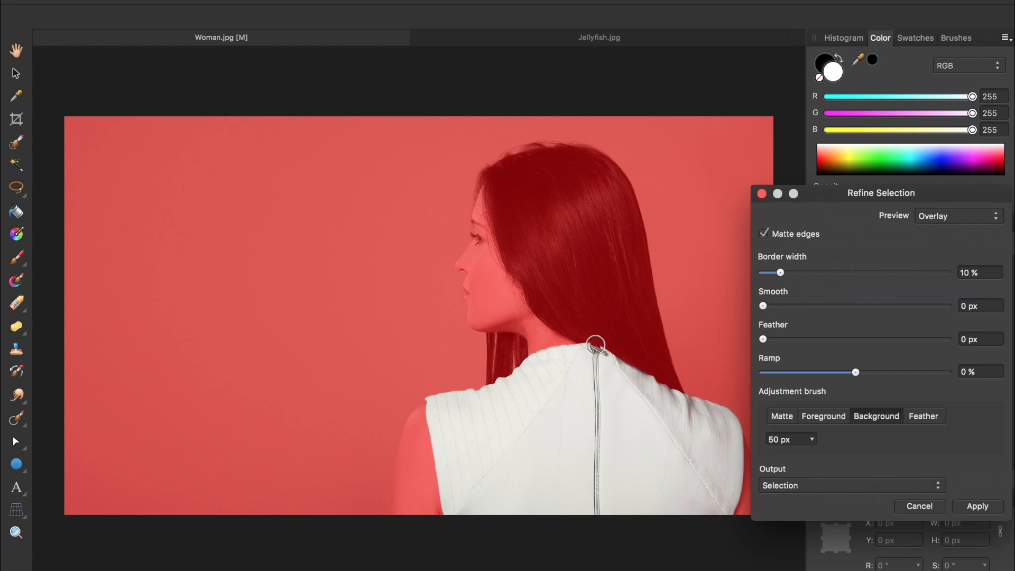
pyautogui.moveTo(589, 442)
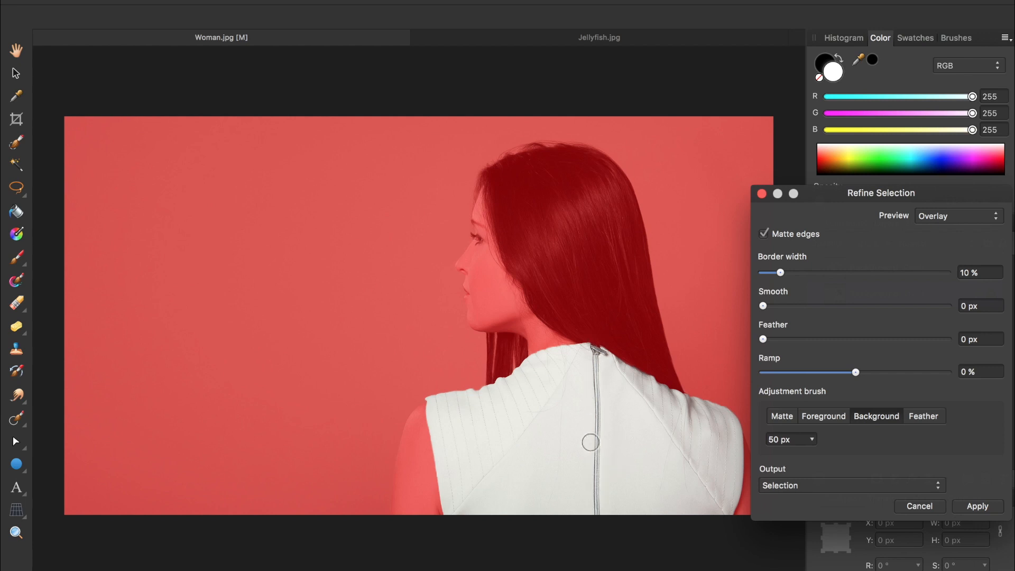
pyautogui.moveTo(597, 479)
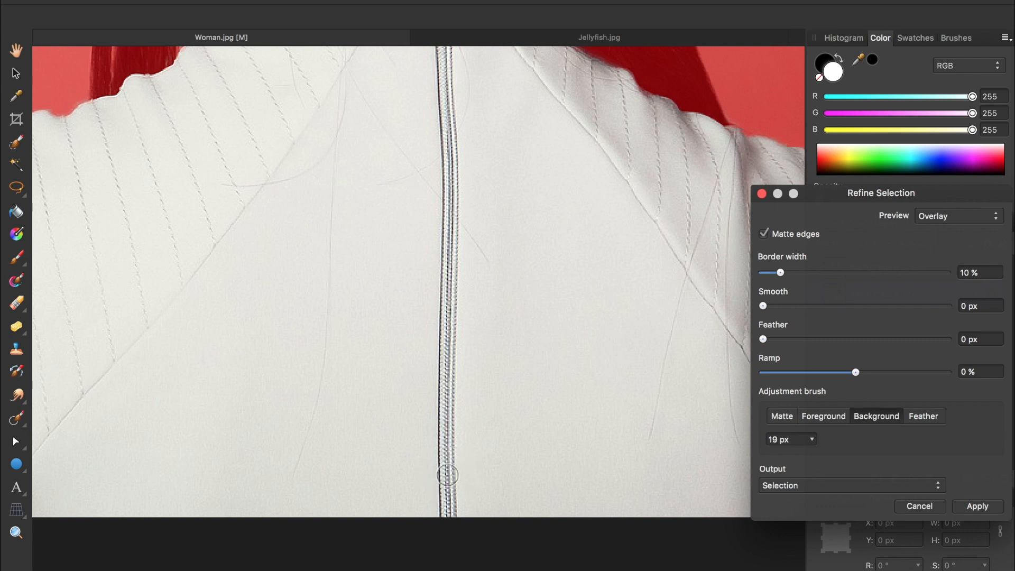
# Step: With a smaller refine brush, paint the zipper out of the selection and apply
pyautogui.click(789, 439)
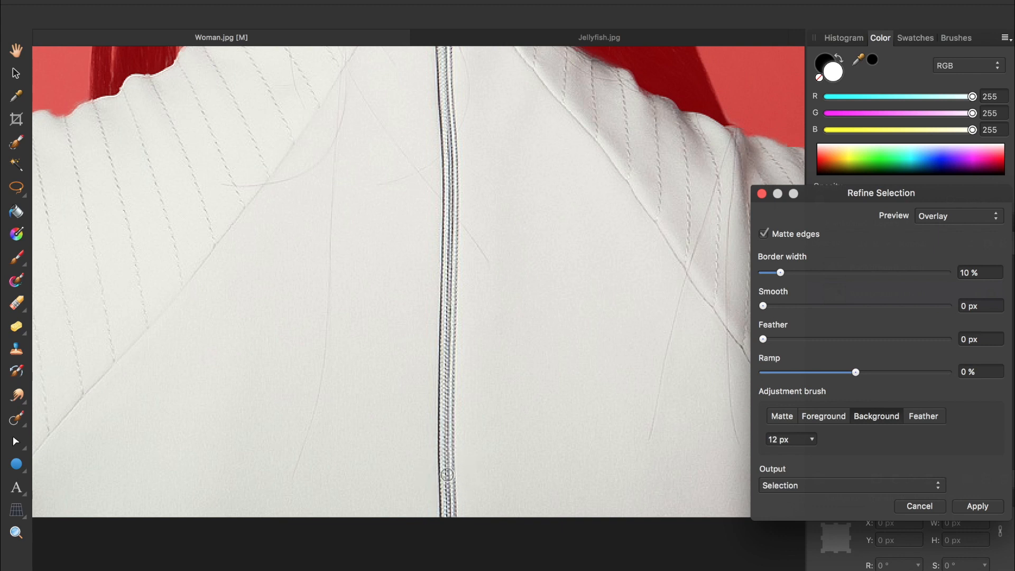
pyautogui.moveTo(446, 362); pyautogui.dragTo(446, 476)
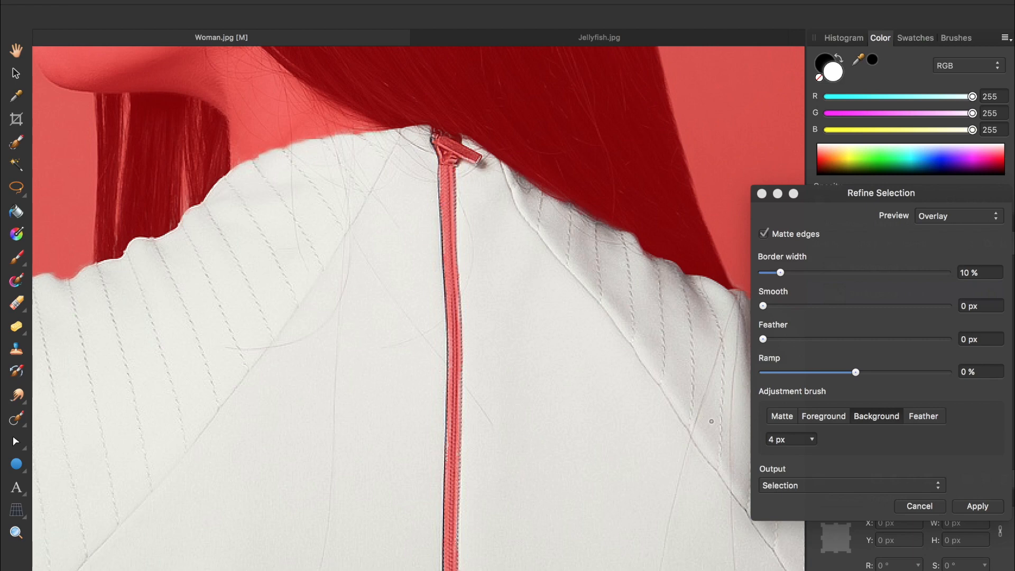
pyautogui.click(977, 505)
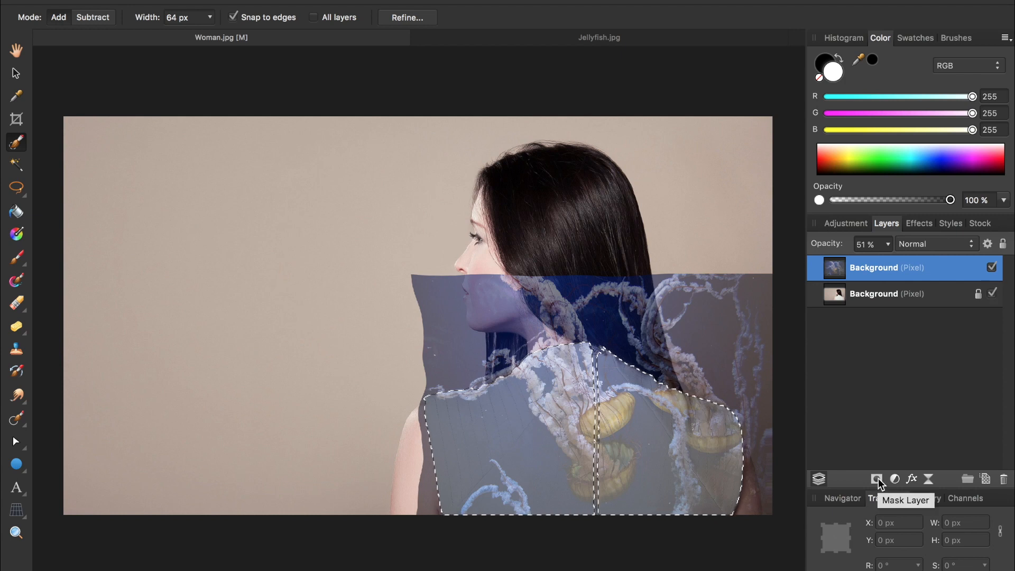
# Step: Add a mask to the jellyfish layer from the jacket selection
pyautogui.click(876, 479)
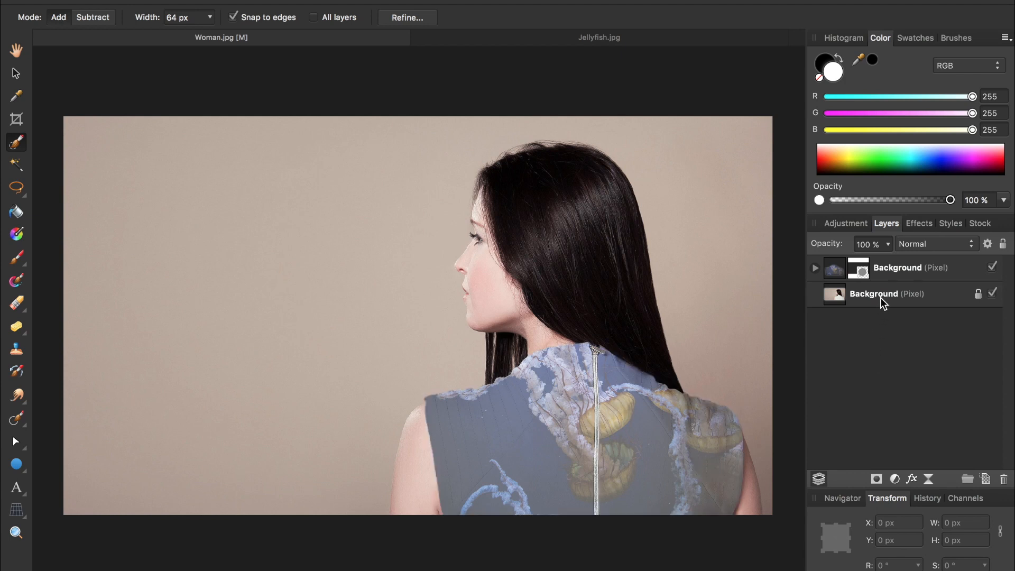
# Step: Set the jellyfish layer to 100% opacity with the Hard Light blend mode
pyautogui.click(906, 267)
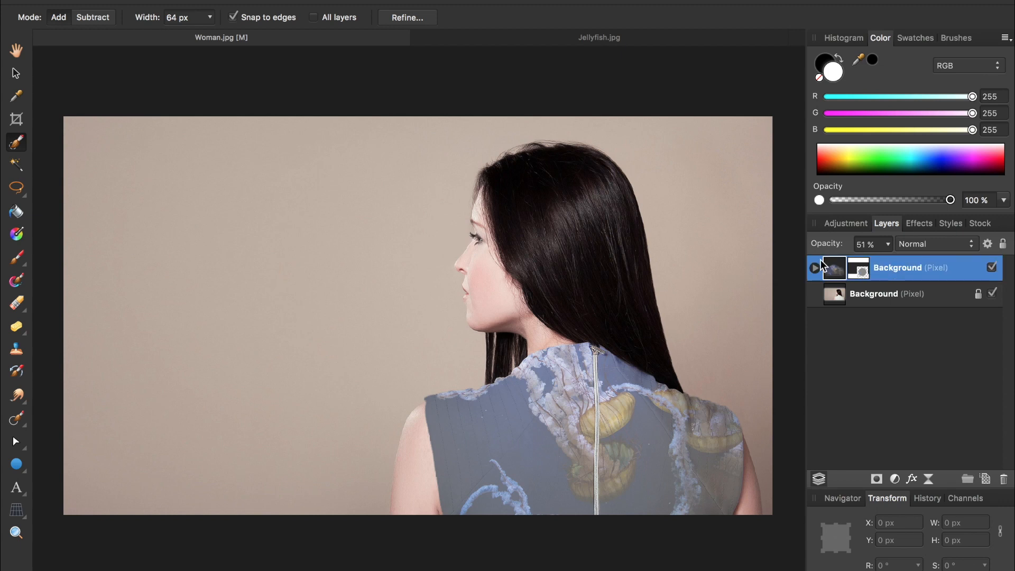
pyautogui.moveTo(822, 251)
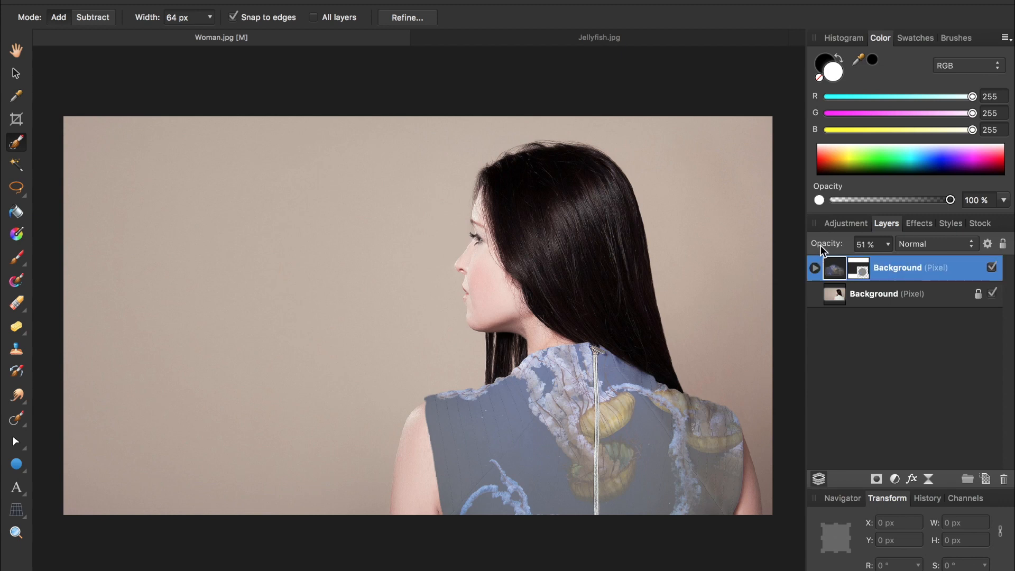
pyautogui.write('100')
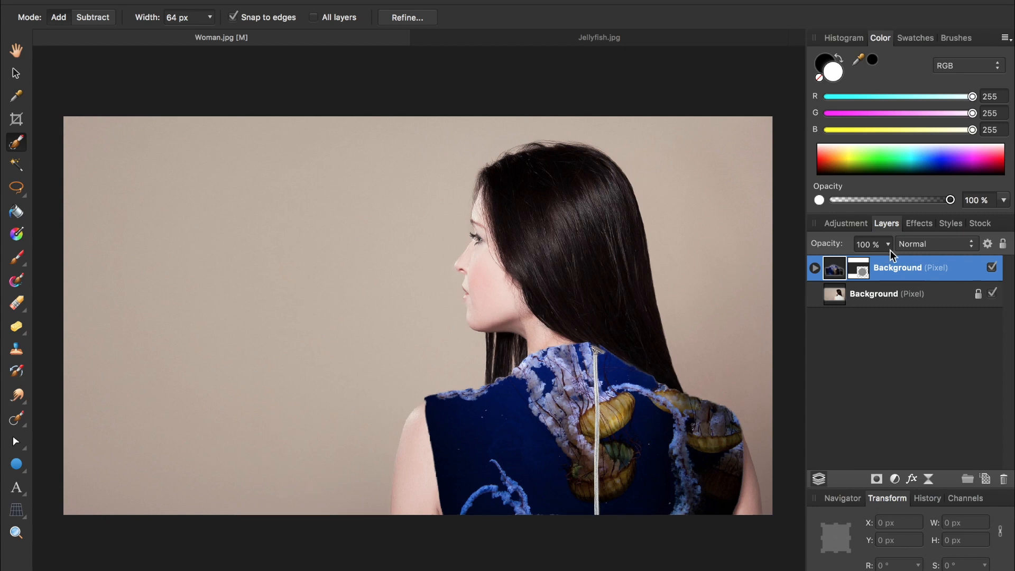
pyautogui.moveTo(887, 266)
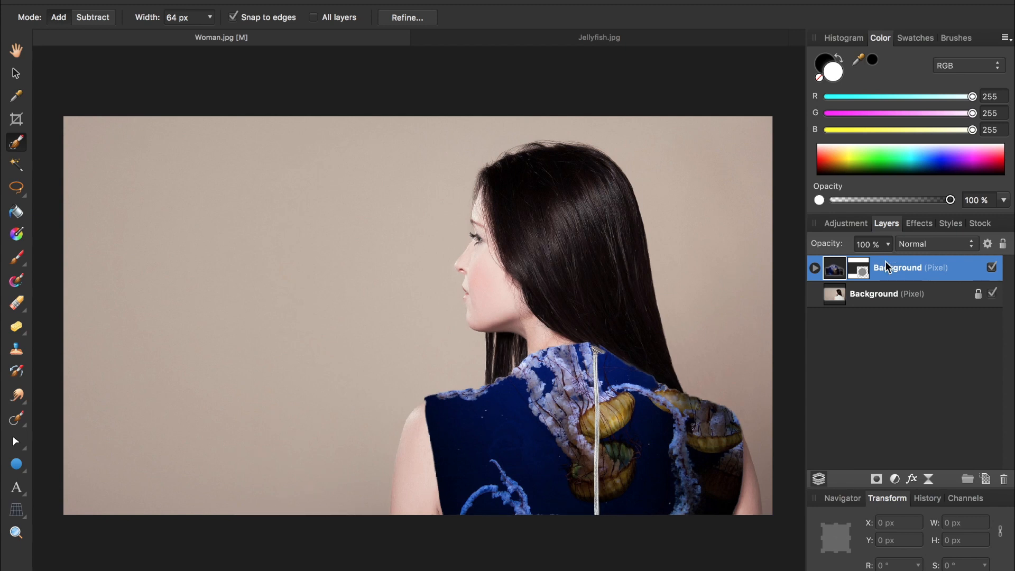
pyautogui.click(934, 243)
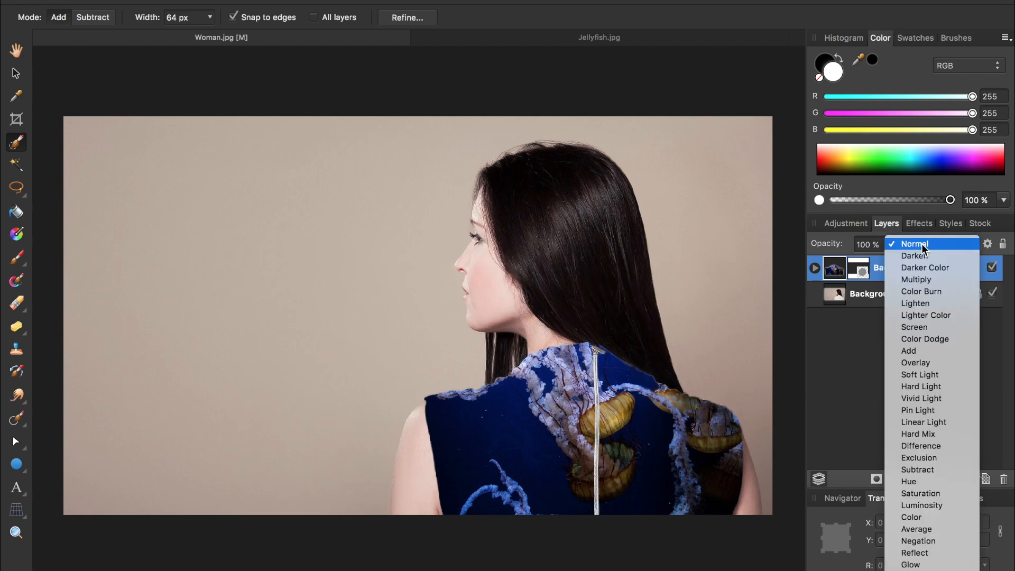
pyautogui.click(920, 386)
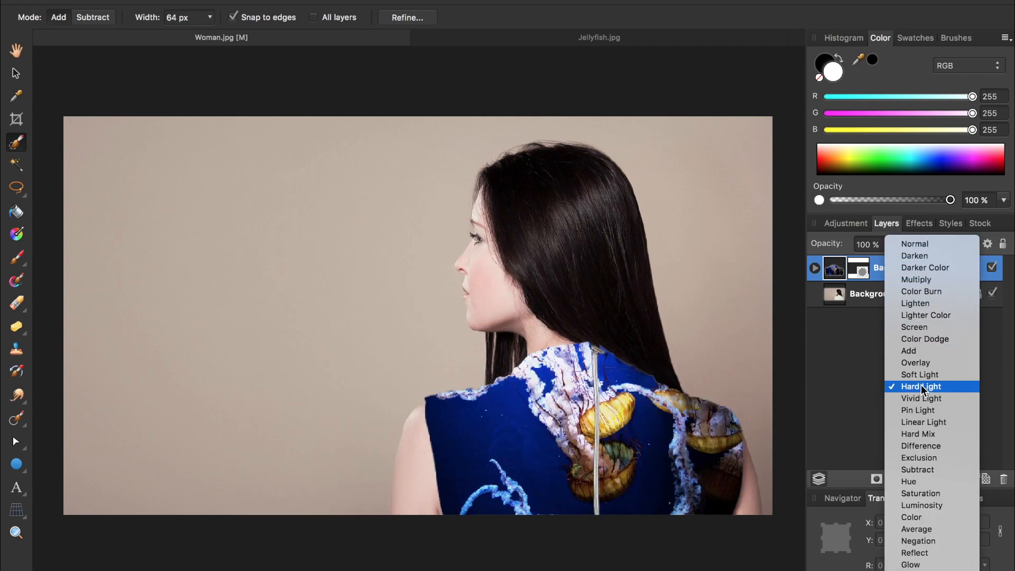
pyautogui.click(919, 385)
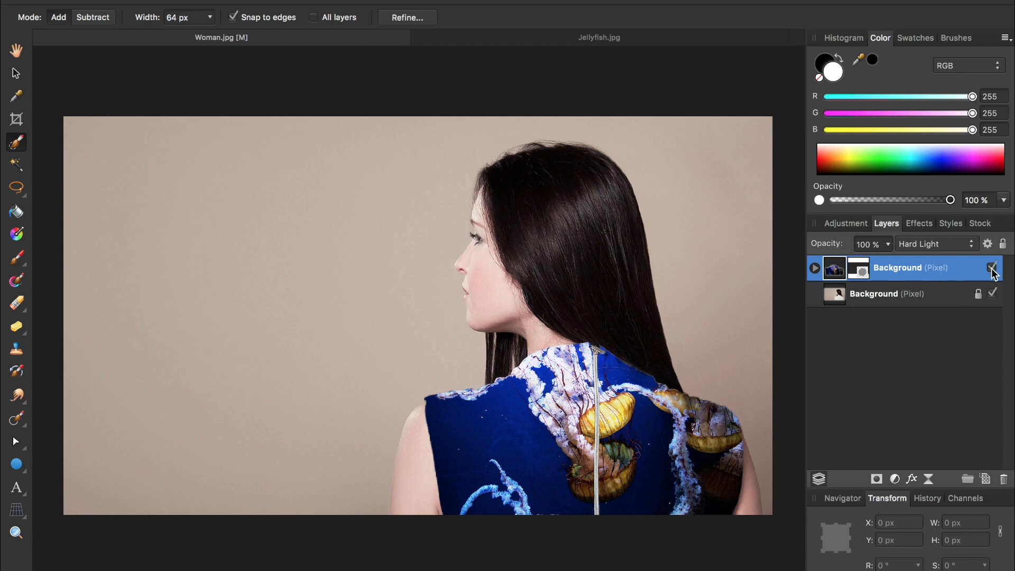
pyautogui.click(990, 268)
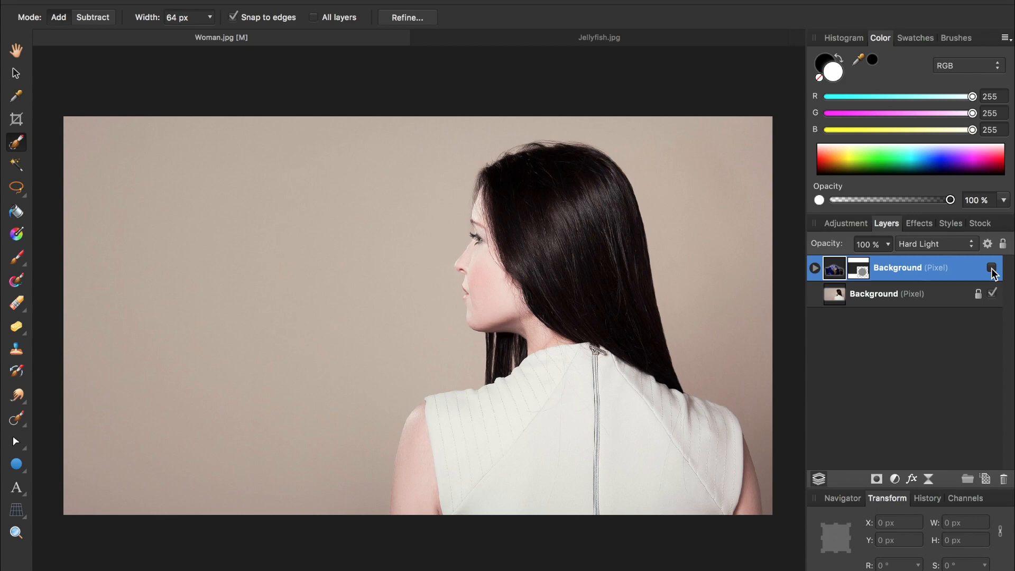
pyautogui.click(991, 267)
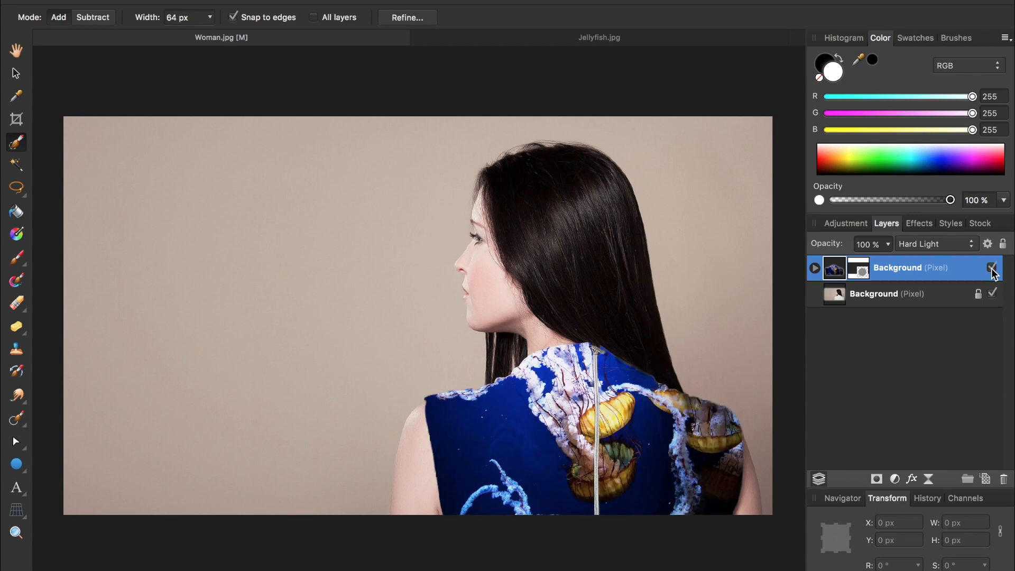